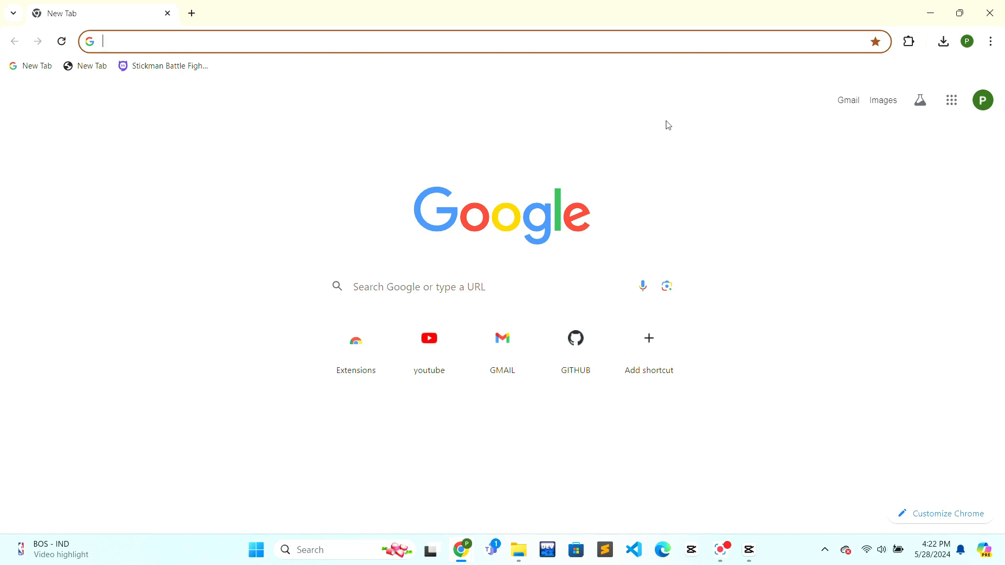
mouse_move(213, 288)
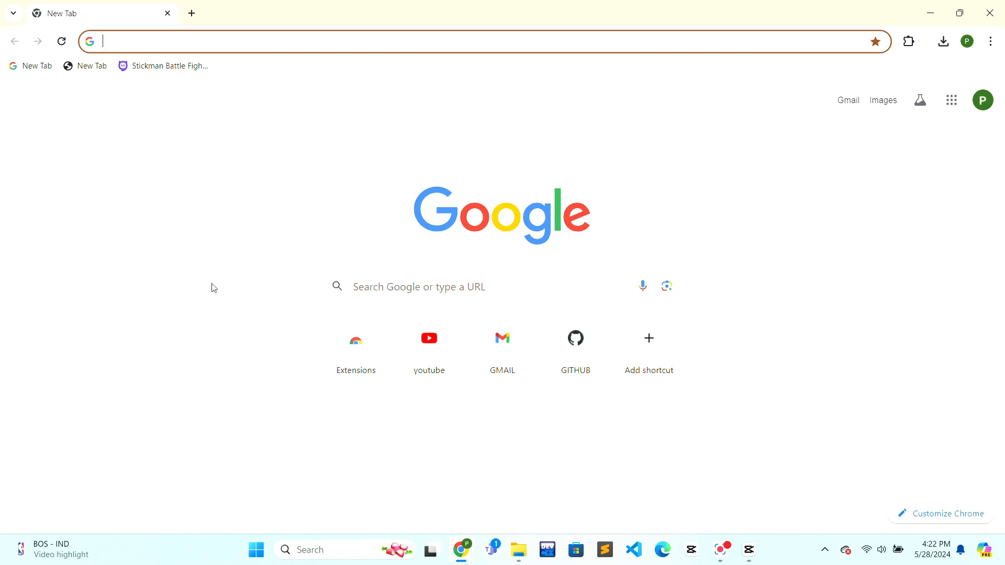
mouse_move(221, 38)
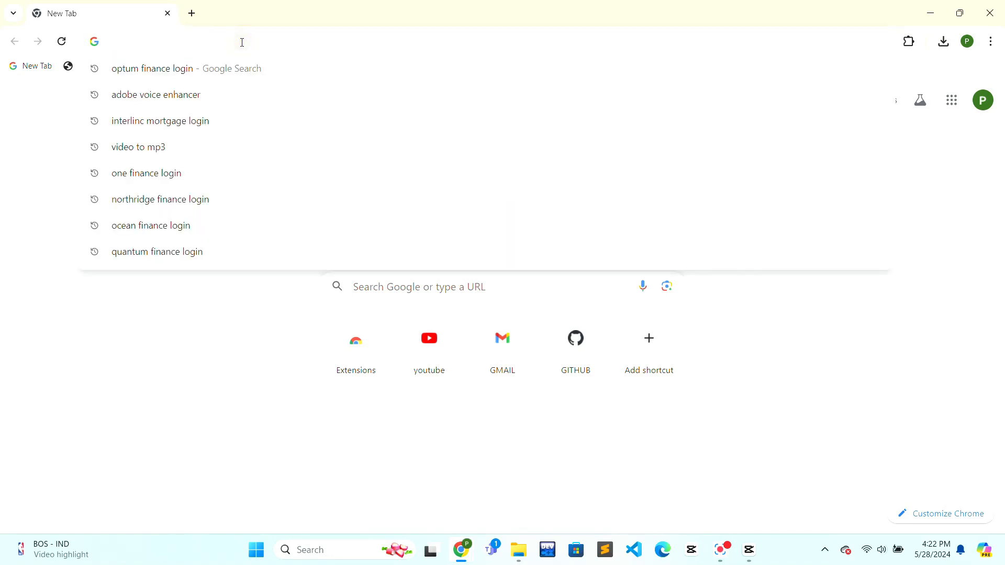
Step: Search Google for 'fyers login' from the address bar
type("fyers login")
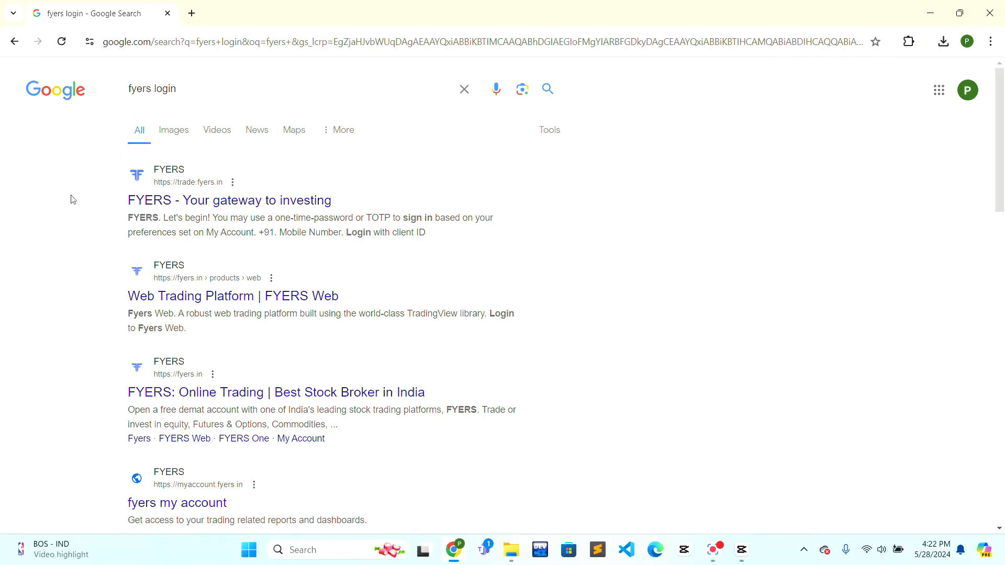
mouse_move(228, 200)
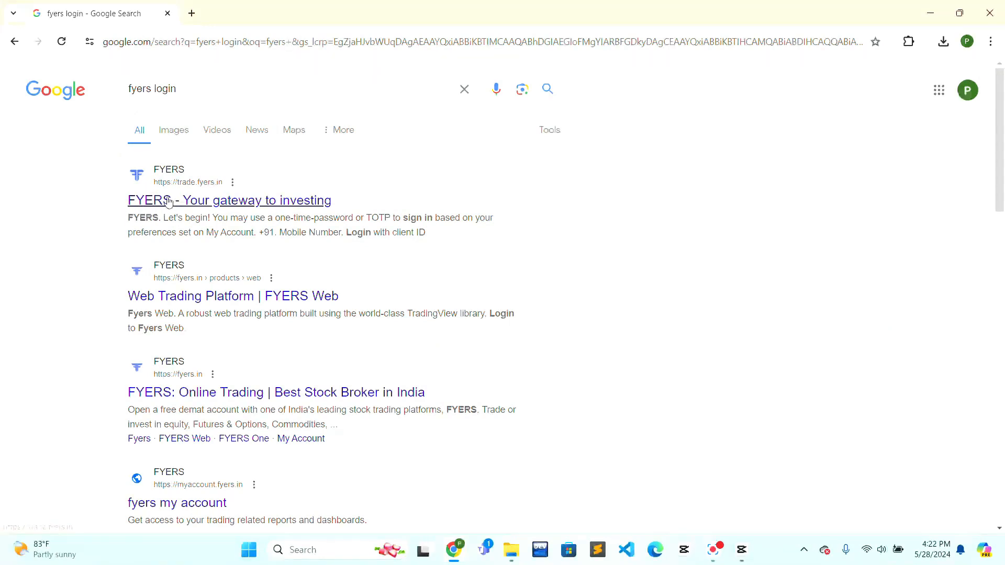
Step: Follow the 'FYERS - Your gateway to investing' result to login.fyers.in and focus the Mobile Number field
left_click(229, 200)
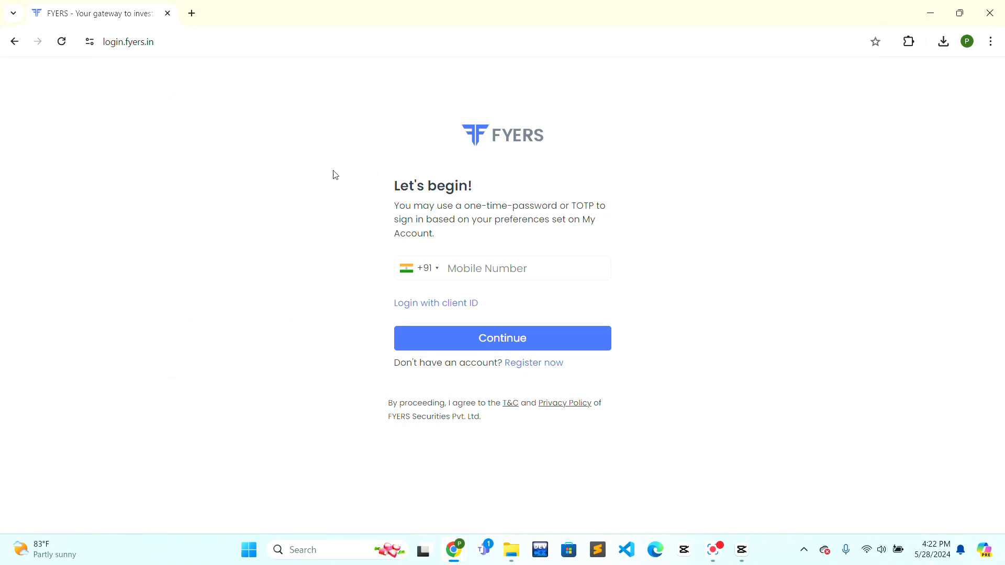
mouse_move(639, 239)
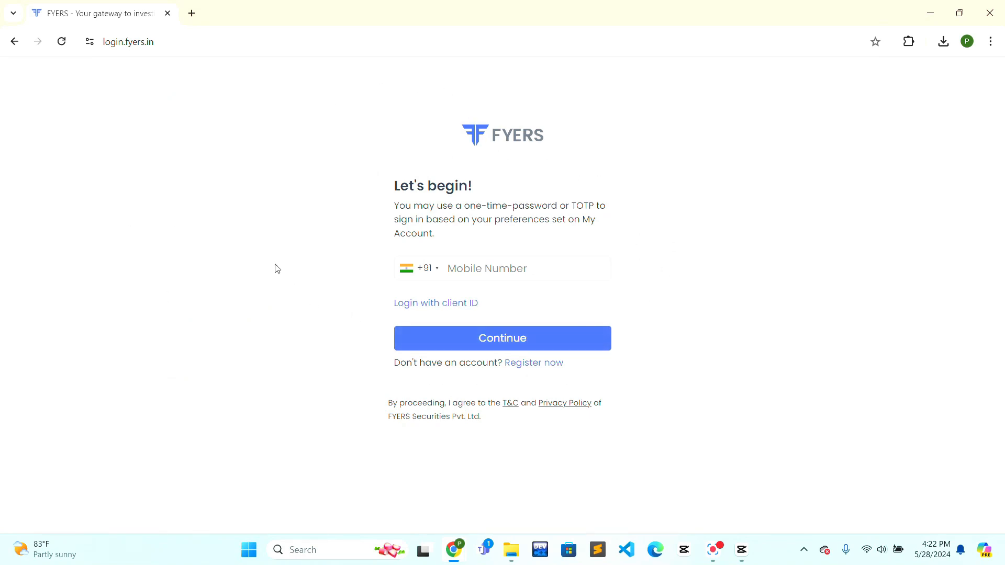
mouse_move(269, 249)
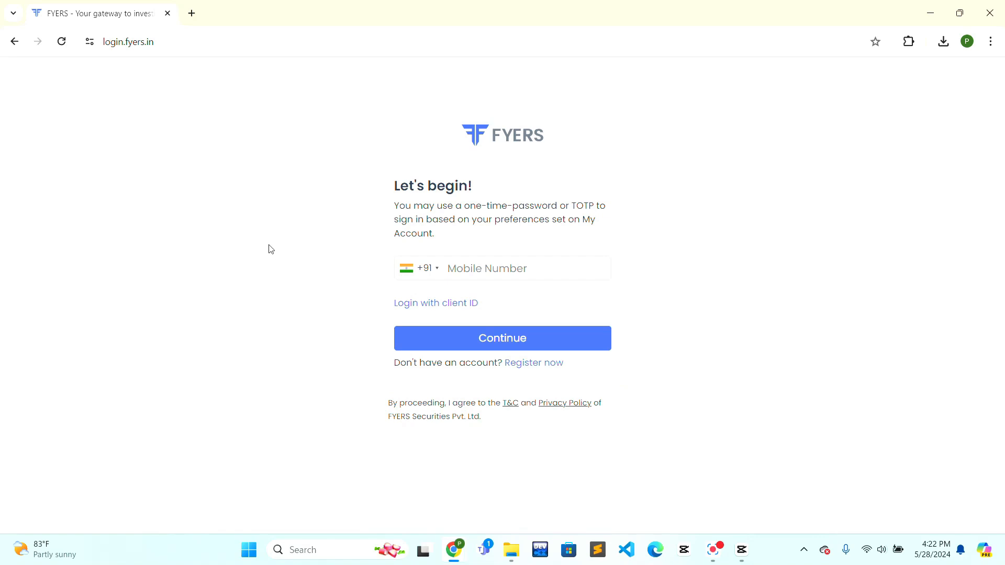
left_click(493, 268)
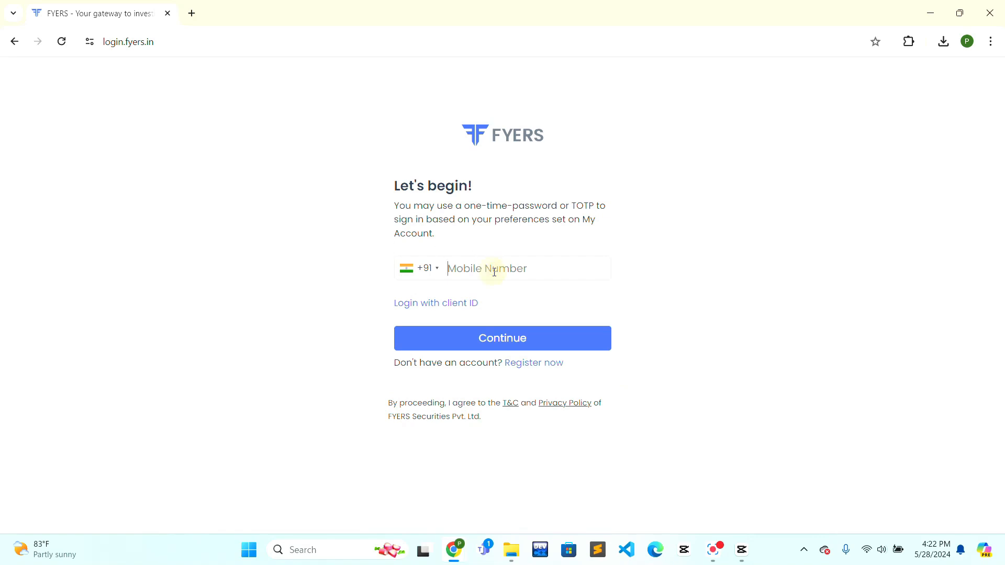
left_click(422, 268)
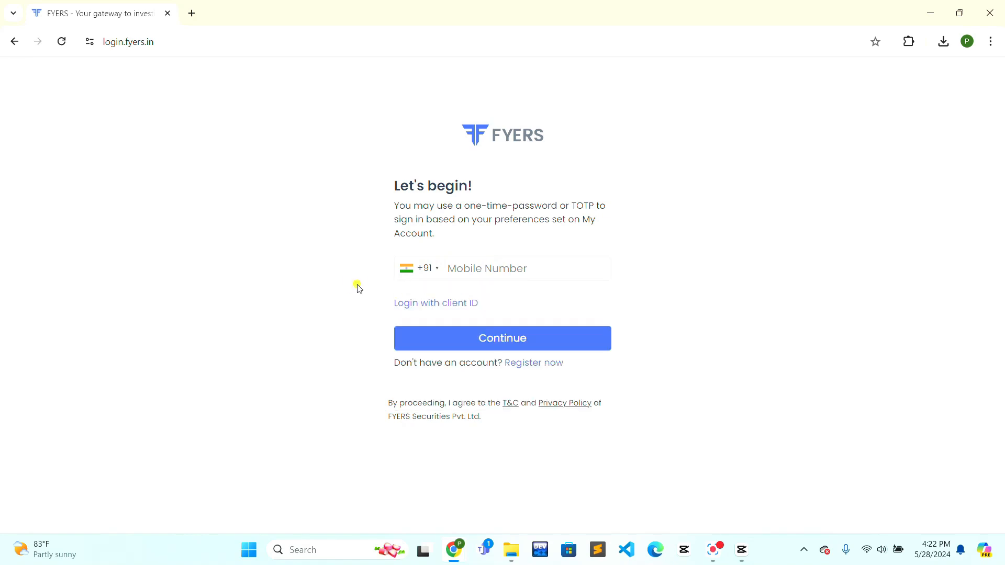
mouse_move(436, 303)
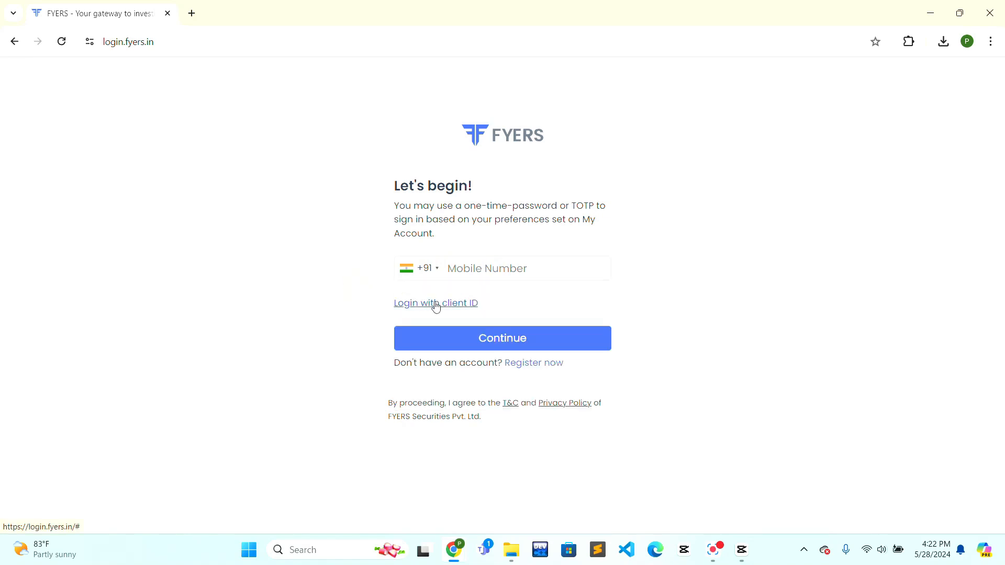
mouse_move(168, 289)
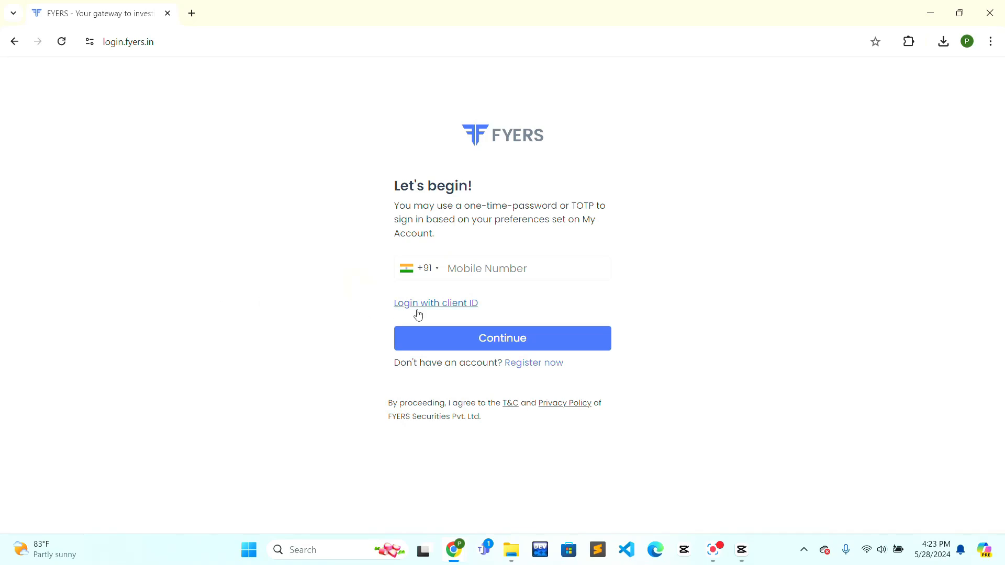
Step: Choose 'Login with client ID' and focus the empty Client ID field
left_click(436, 303)
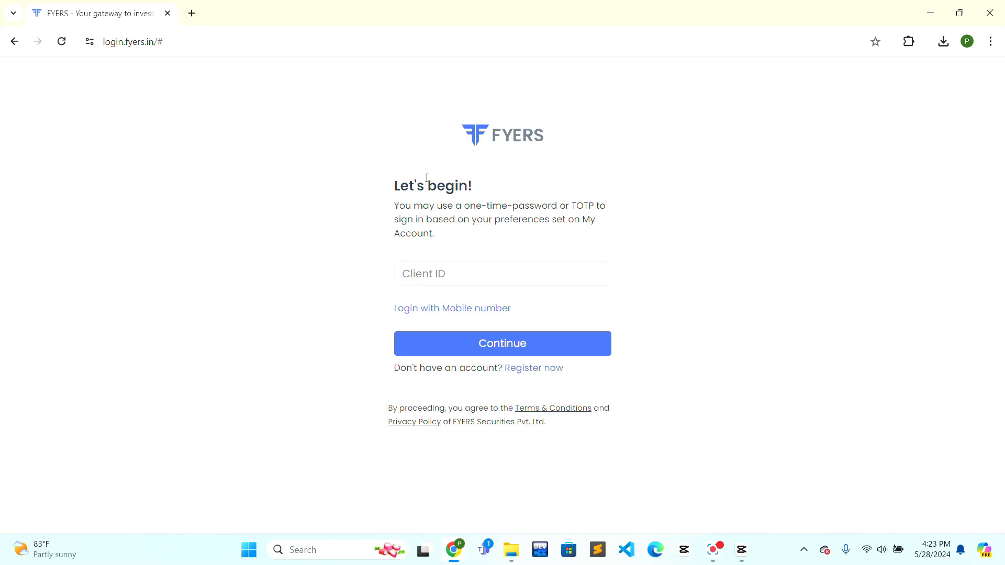
mouse_move(533, 368)
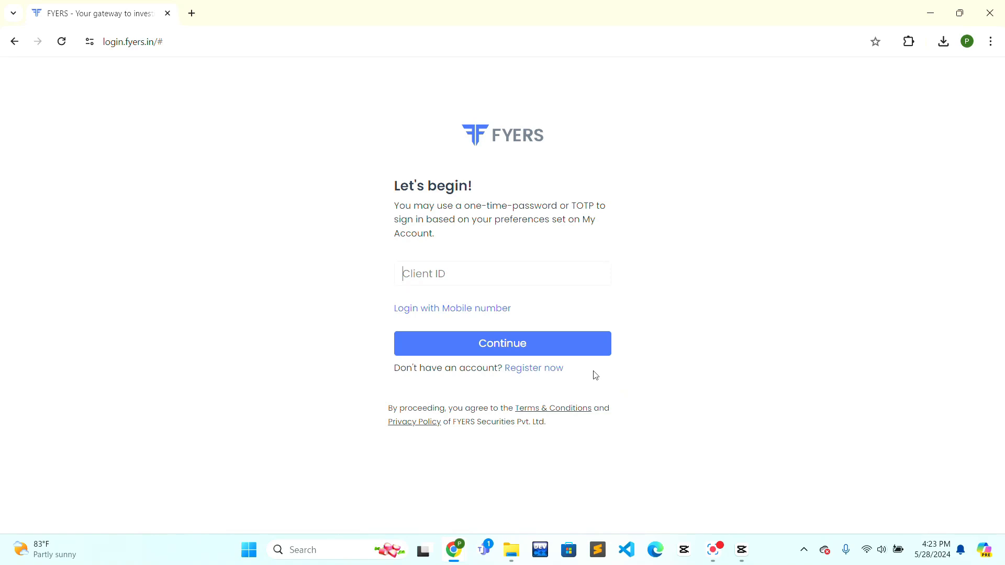
mouse_move(2, 307)
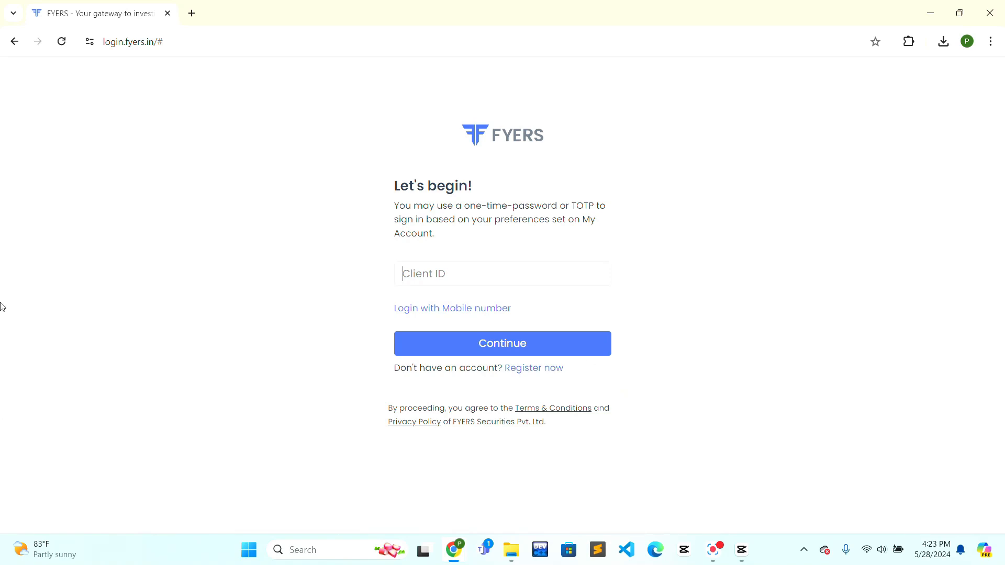
mouse_move(439, 304)
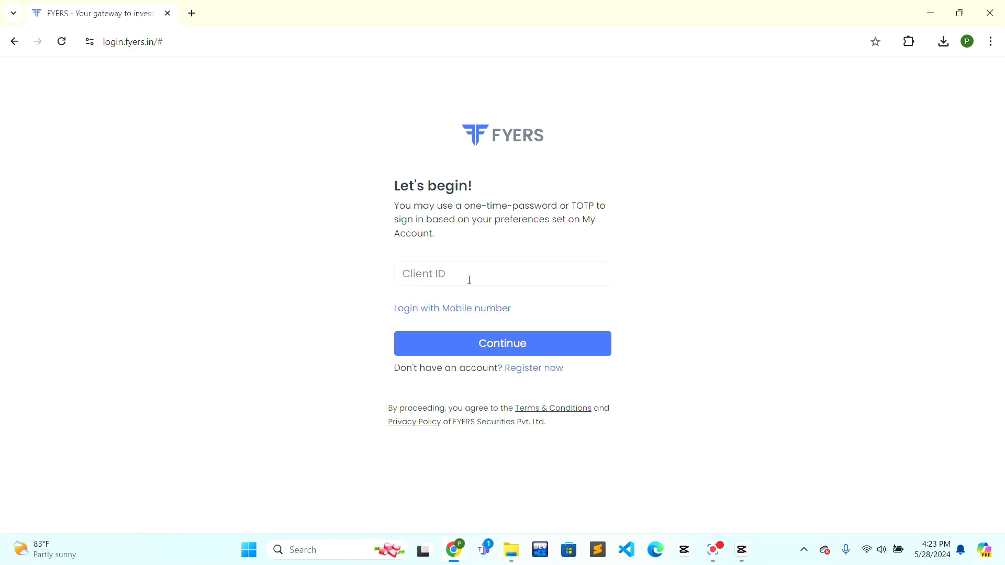
mouse_move(511, 329)
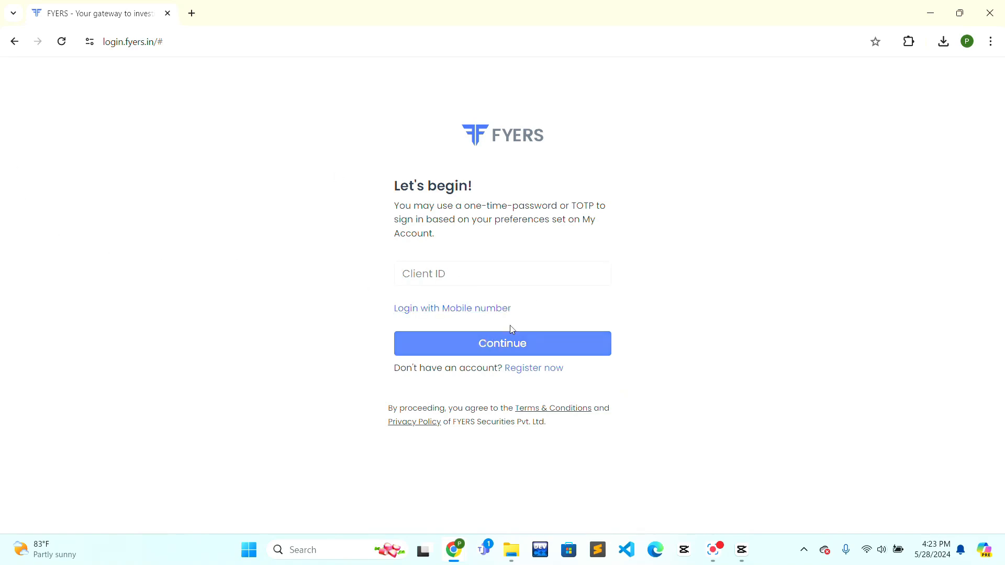
mouse_move(655, 265)
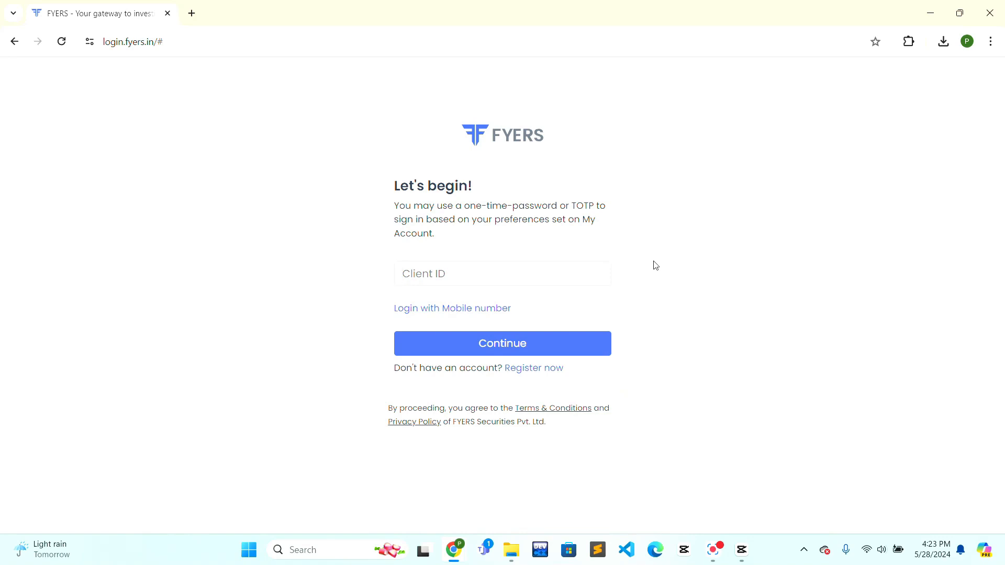
left_click(502, 273)
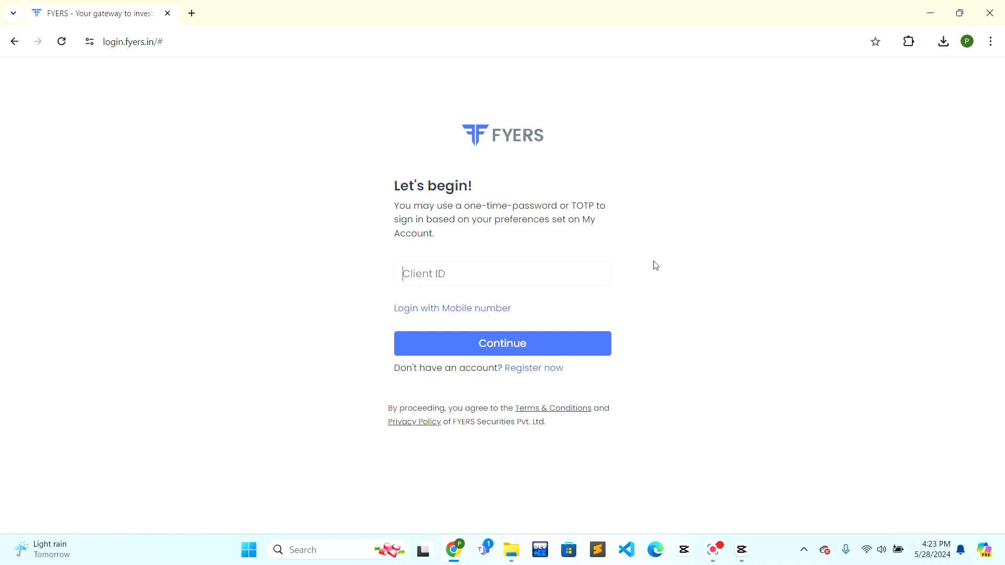